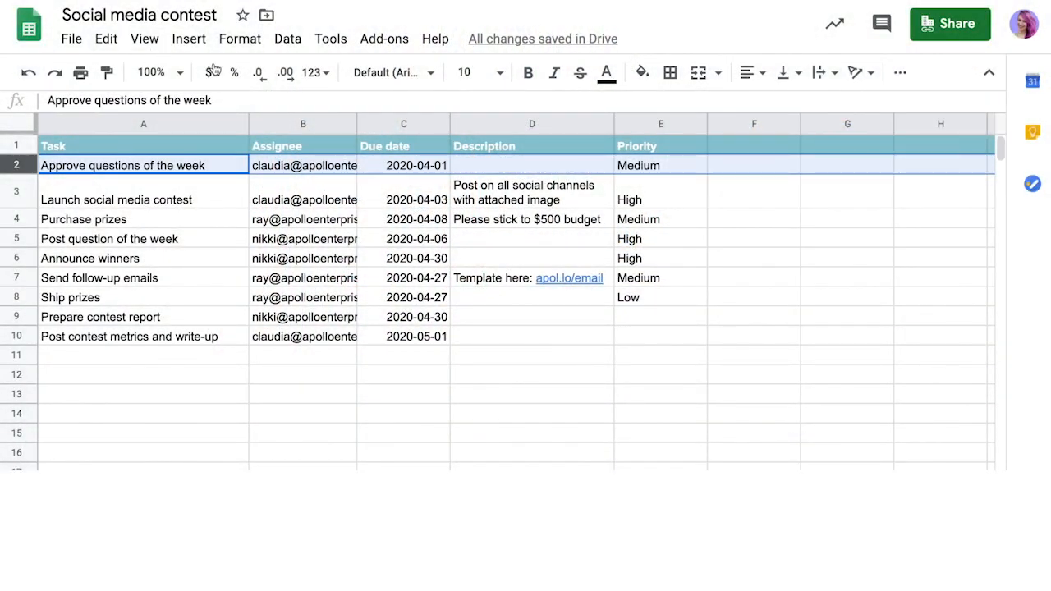
Review the Assignee, Due date, Description and Priority columns and set Ship prizes priority to 'Low'.
left_click(302, 123)
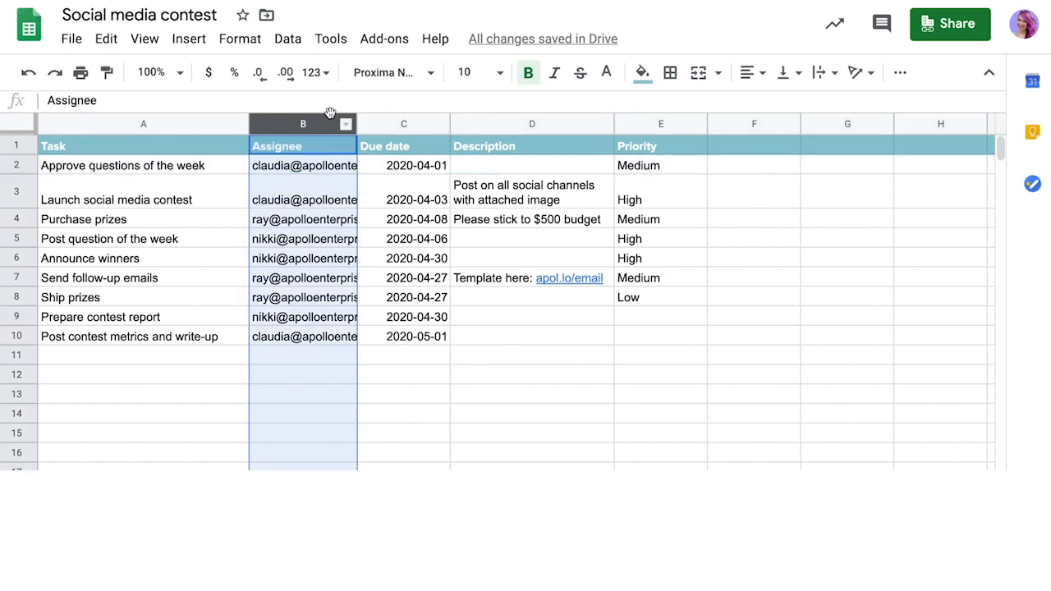
left_click(404, 123)
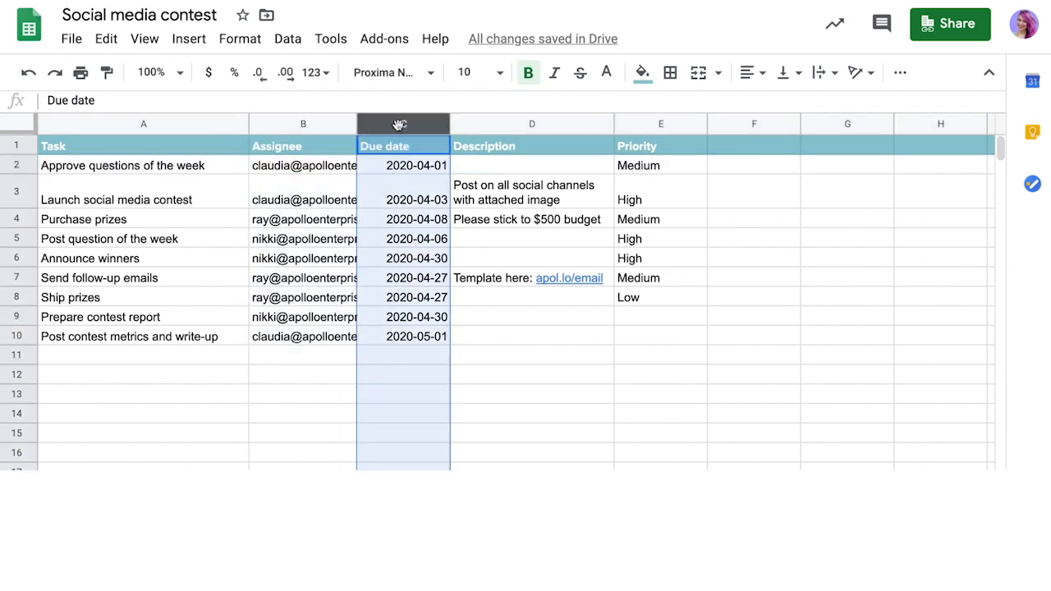
left_click(532, 123)
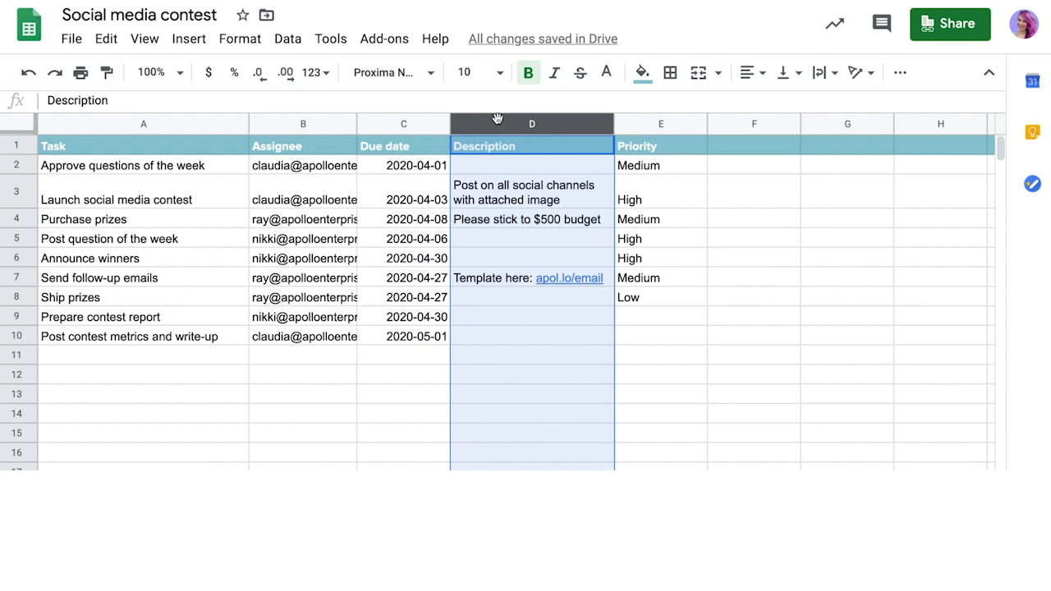
left_click(660, 123)
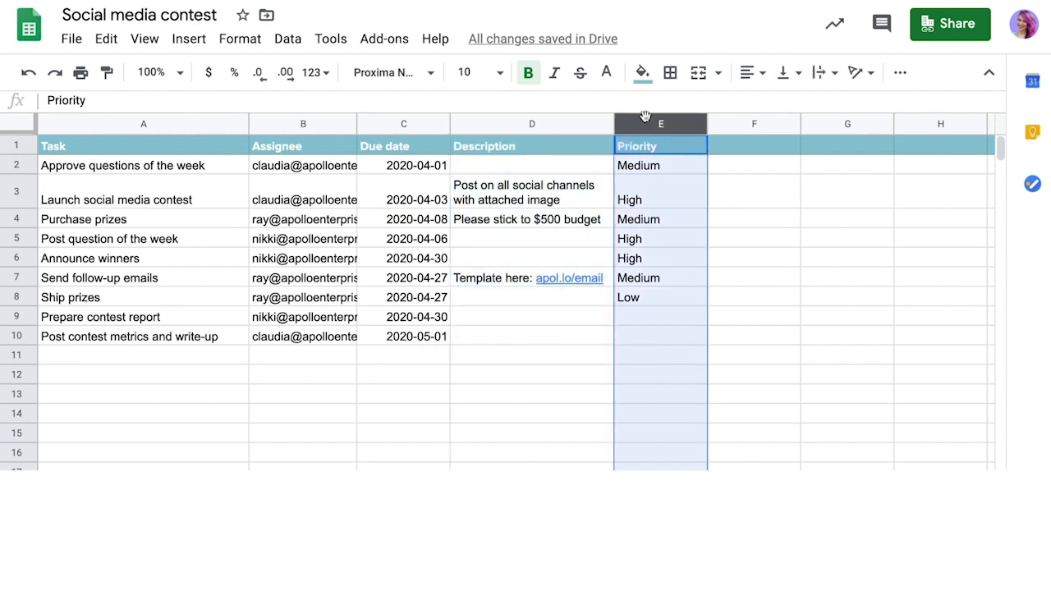
left_click(660, 315)
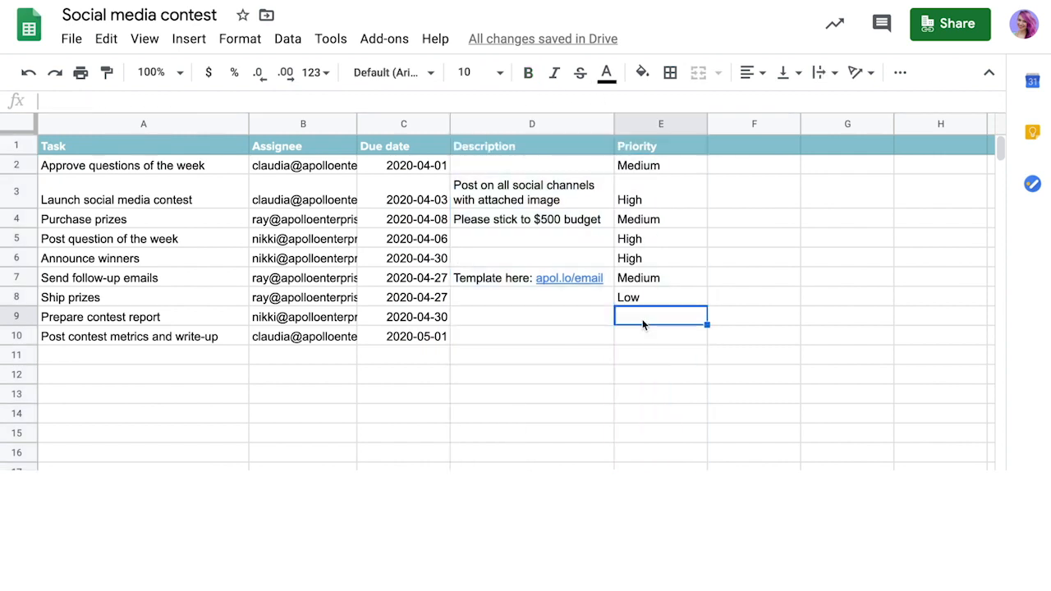
type("Low")
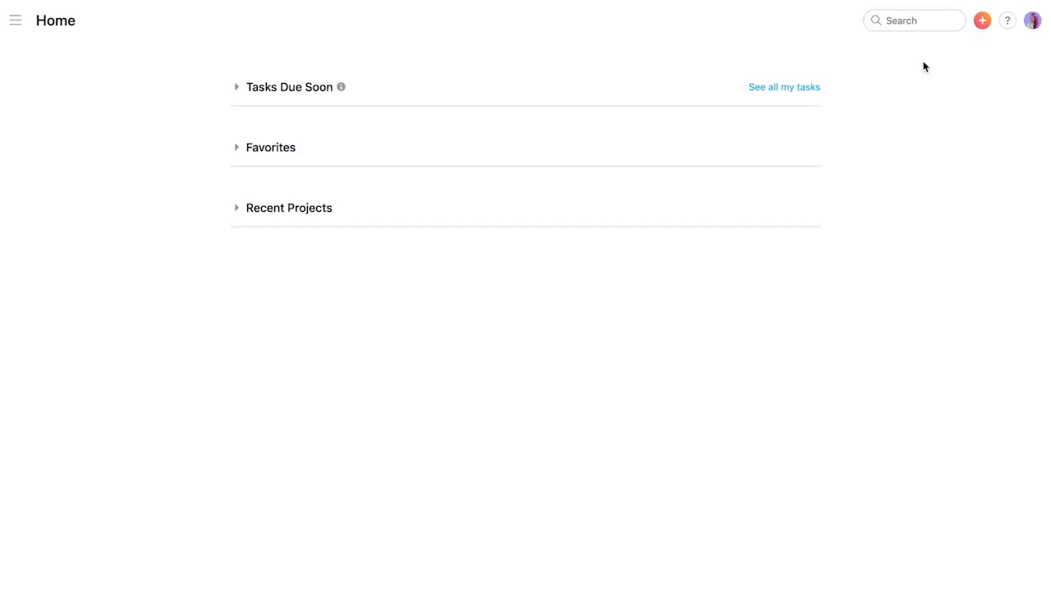
Create a new project by importing a spreadsheet and select the CSV file for Social media contest.
left_click(981, 19)
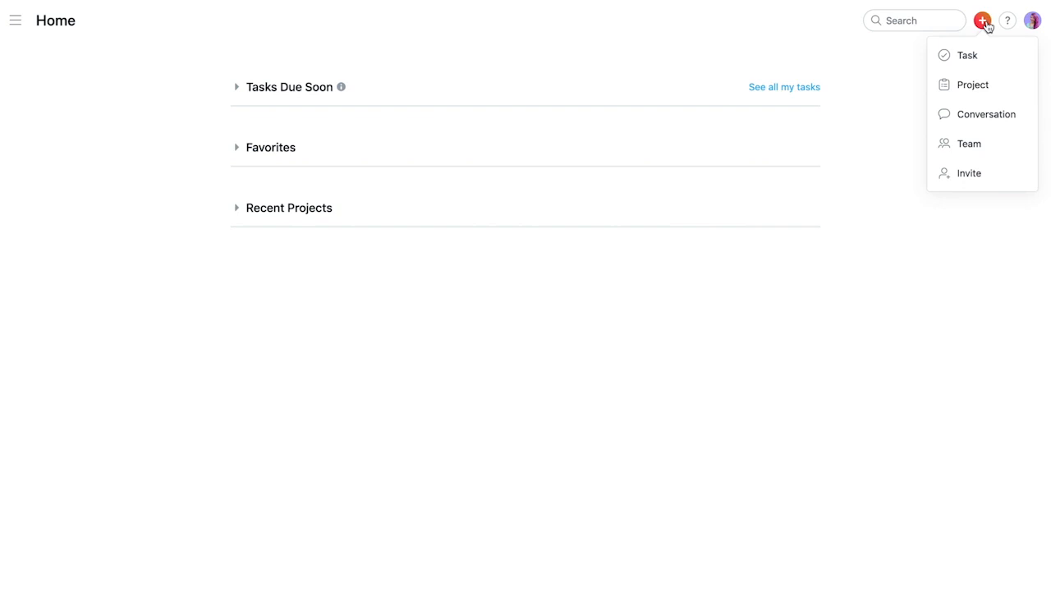
left_click(972, 86)
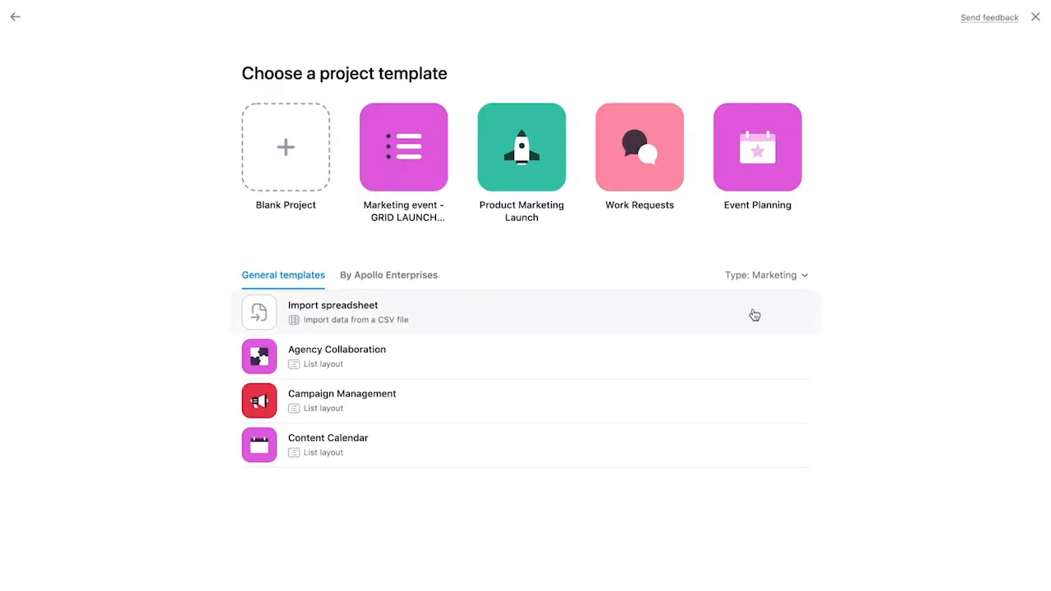
left_click(331, 312)
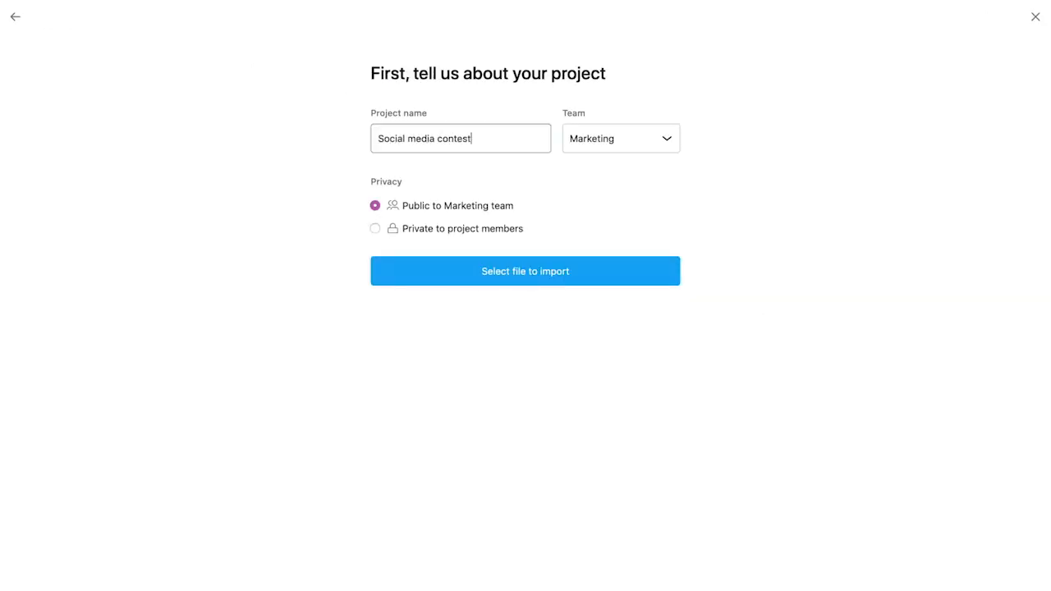
left_click(525, 271)
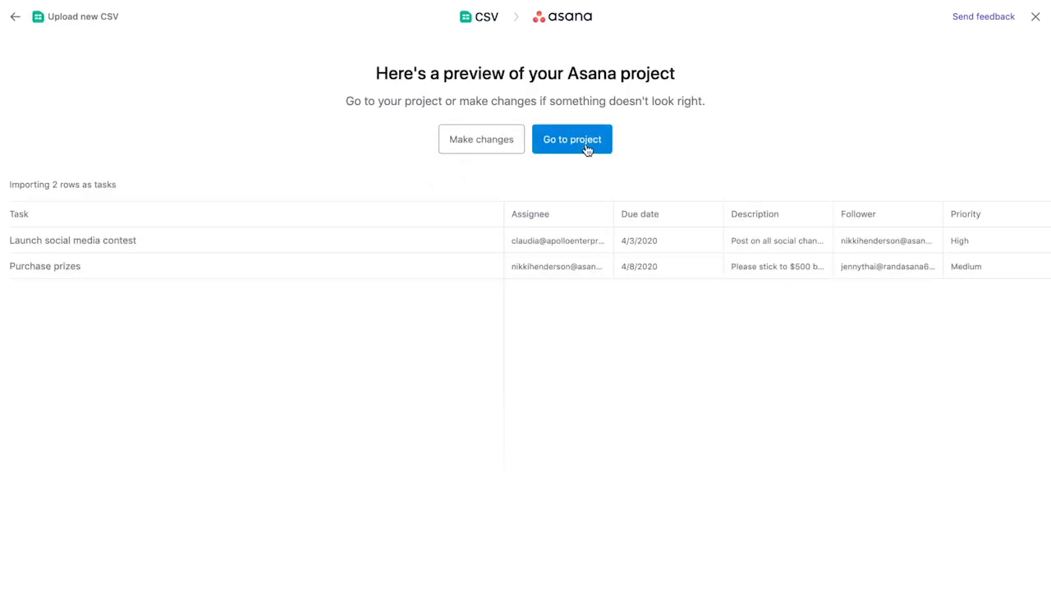
Go to the imported project, sort tasks by Priority and mark 'Launch social media contest' complete.
left_click(572, 138)
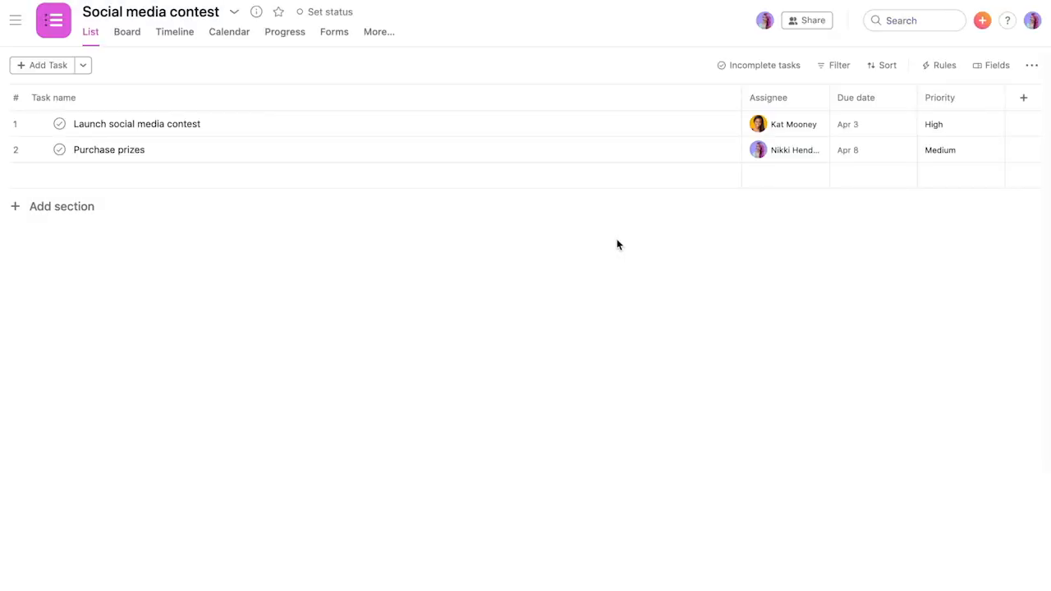
left_click(233, 12)
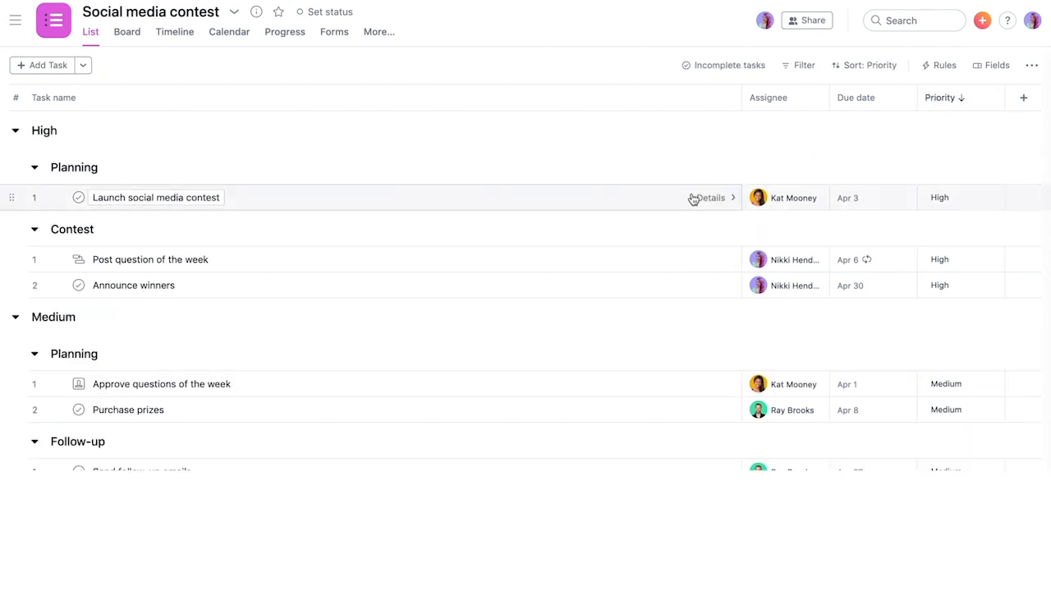
left_click(709, 197)
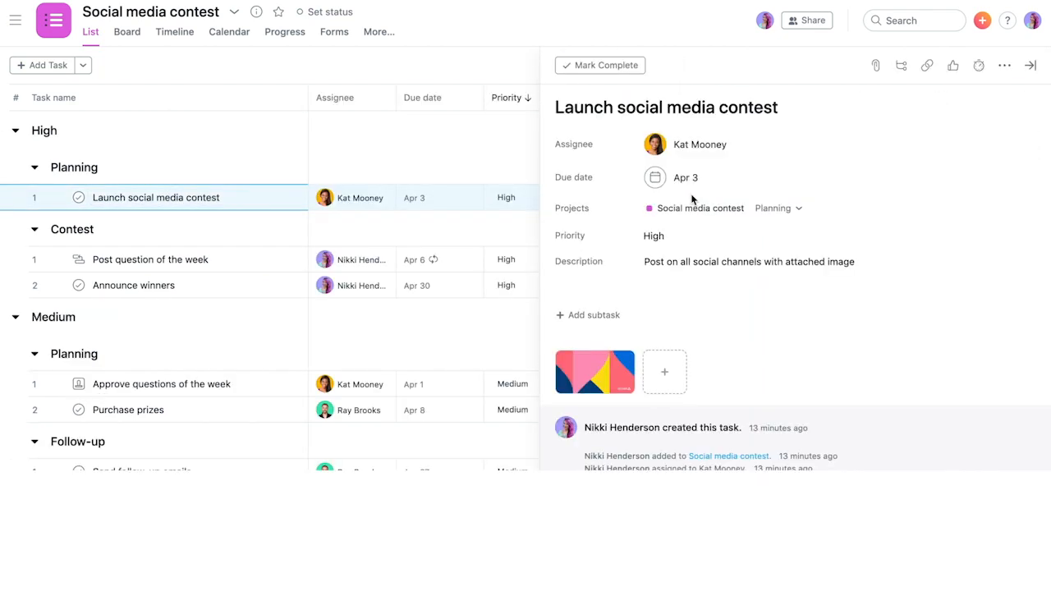
left_click(599, 66)
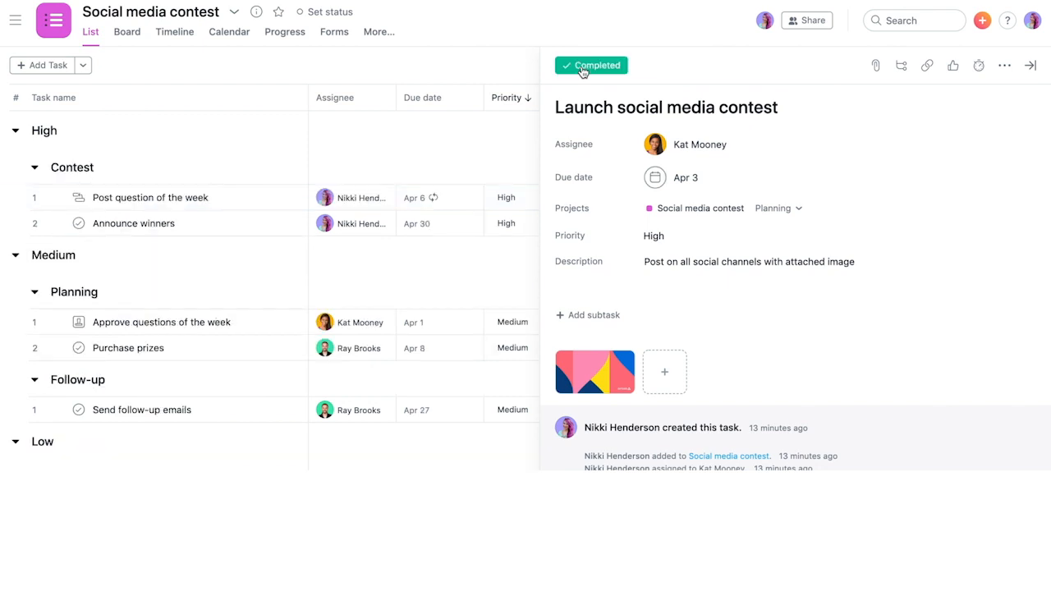